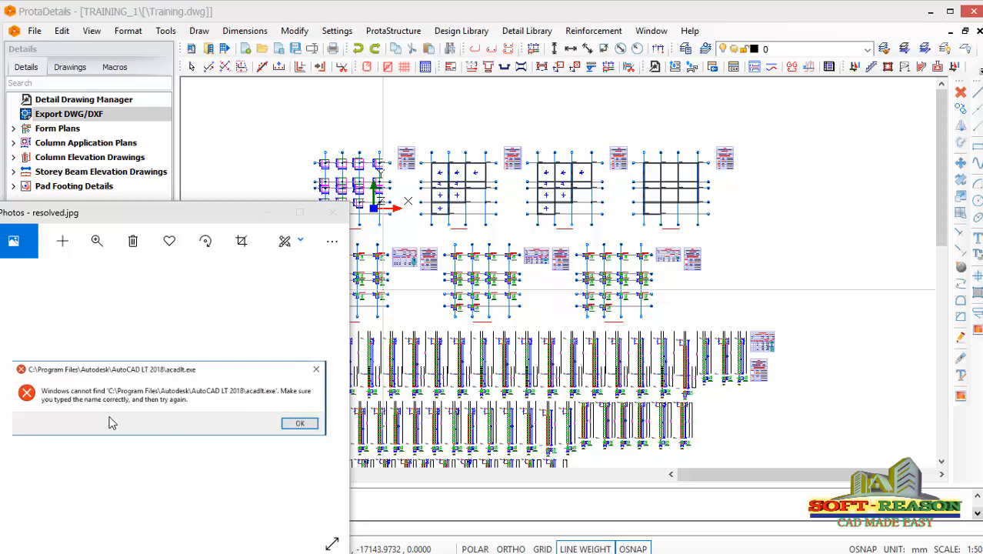
{"action": "mouse_move", "coordinate": [110, 418]}
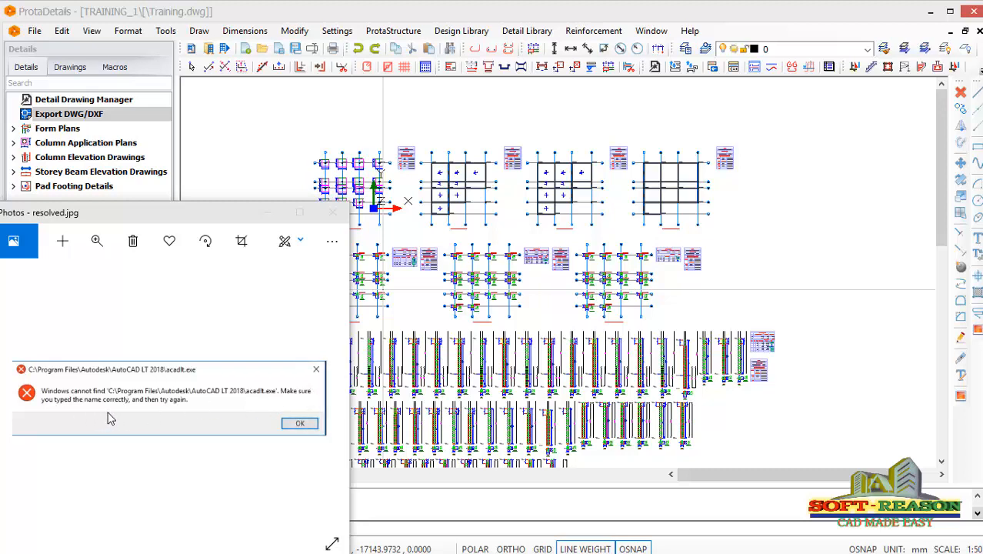
{"action": "mouse_move", "coordinate": [175, 412]}
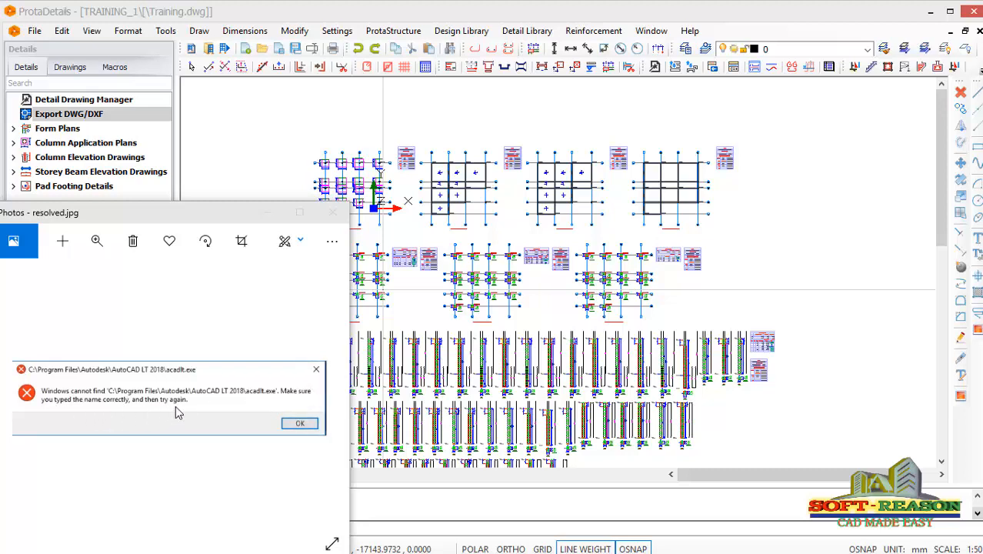
{"action": "mouse_move", "coordinate": [162, 406]}
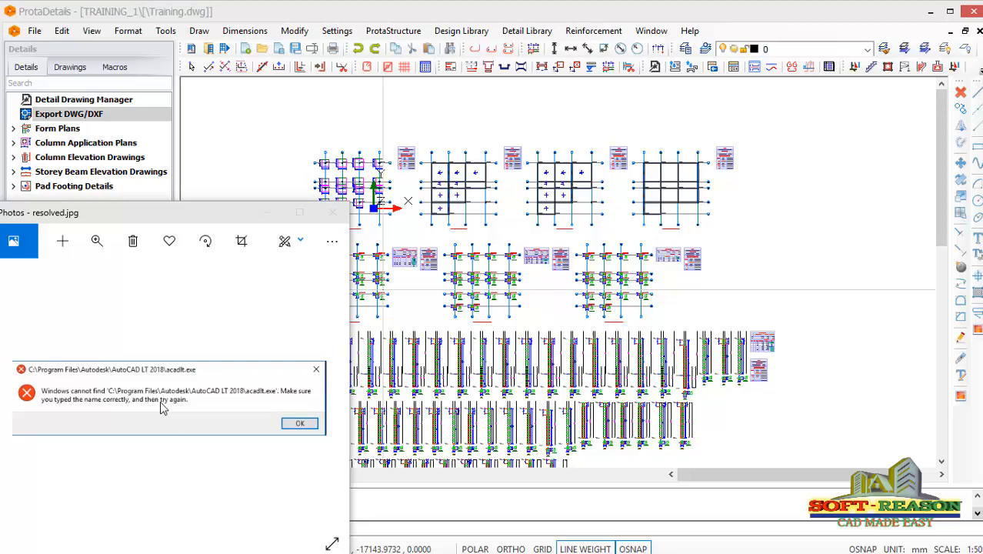
{"action": "mouse_move", "coordinate": [161, 402]}
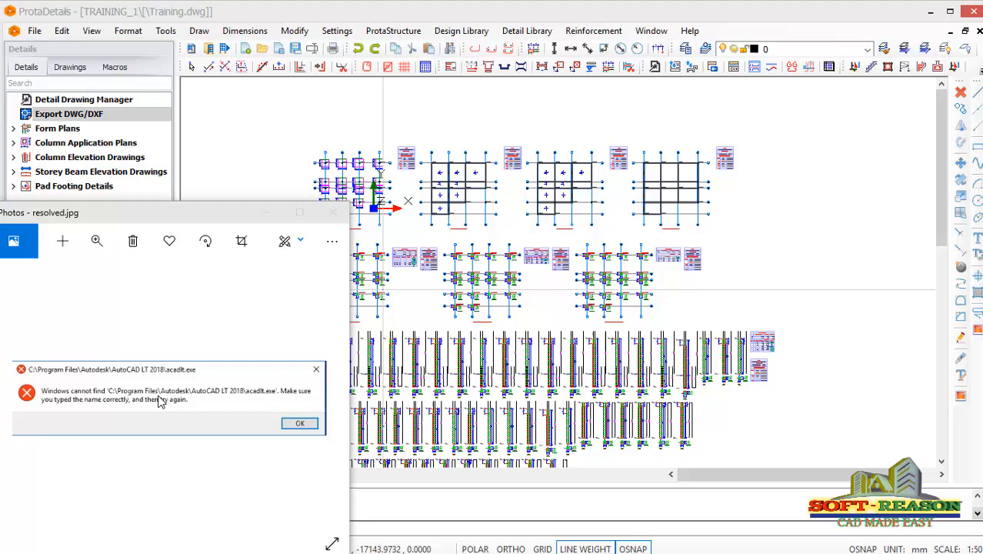
{"action": "mouse_move", "coordinate": [54, 123]}
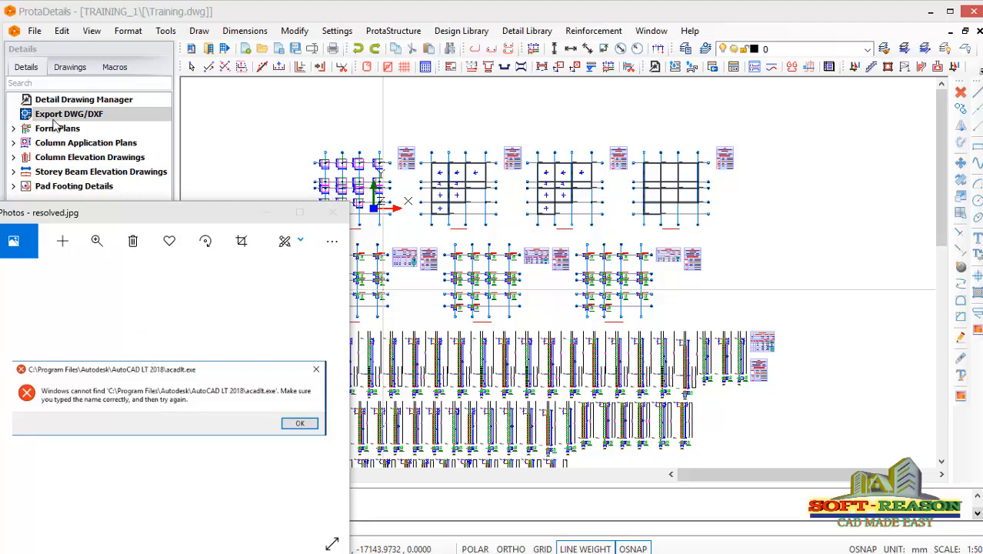
{"action": "mouse_move", "coordinate": [60, 109]}
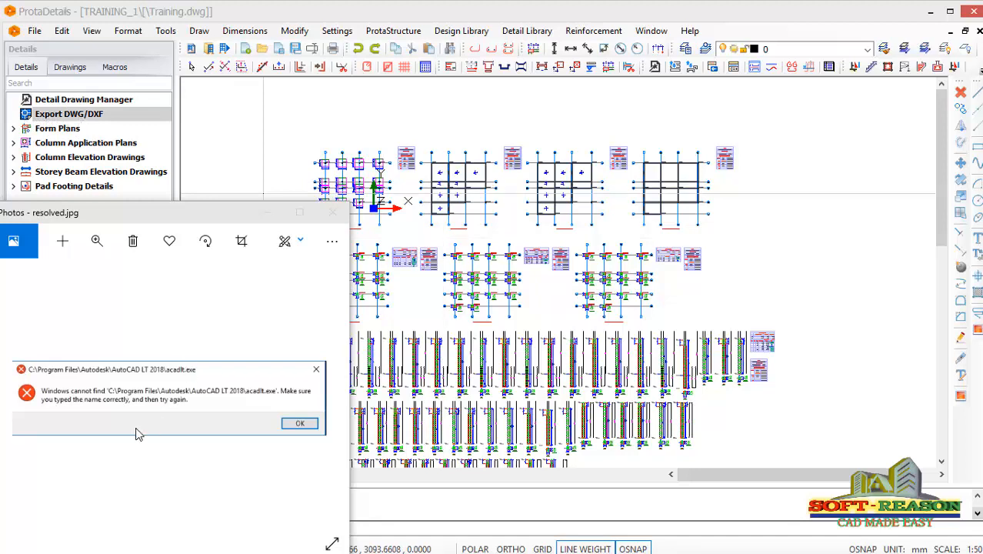
{"action": "mouse_move", "coordinate": [145, 406]}
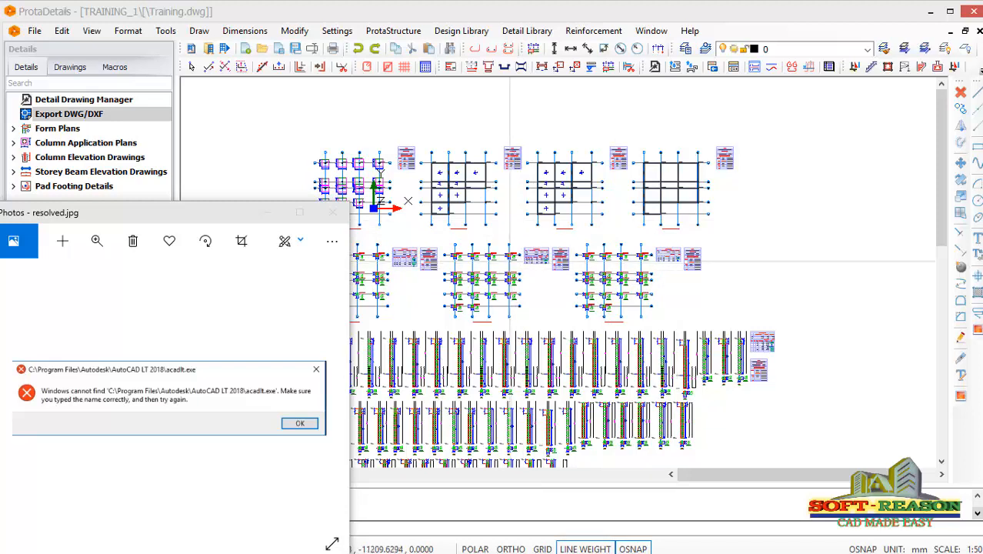
{"action": "mouse_move", "coordinate": [505, 265]}
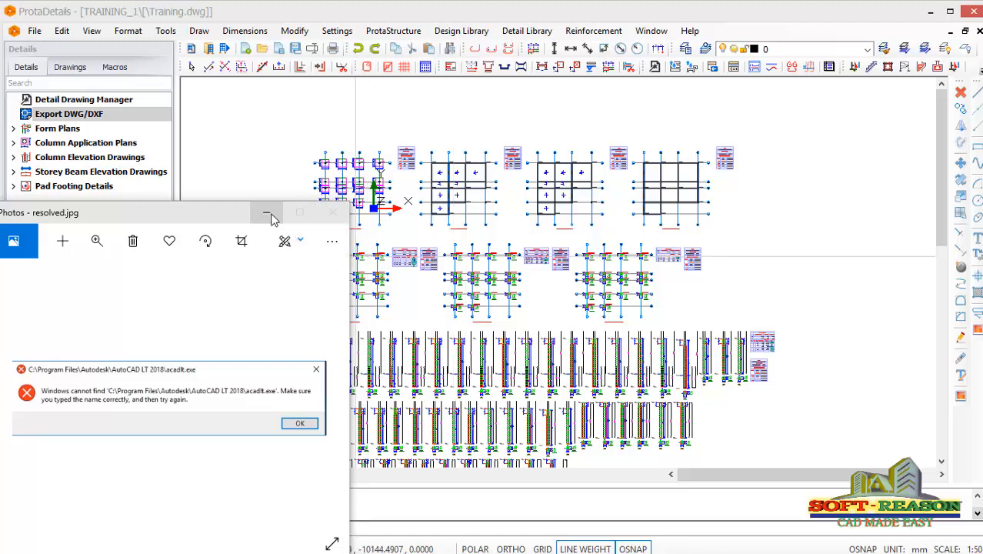
Hide the Photos viewer so the saved Training drawing is fully visible.
{"action": "left_click", "coordinate": [299, 423]}
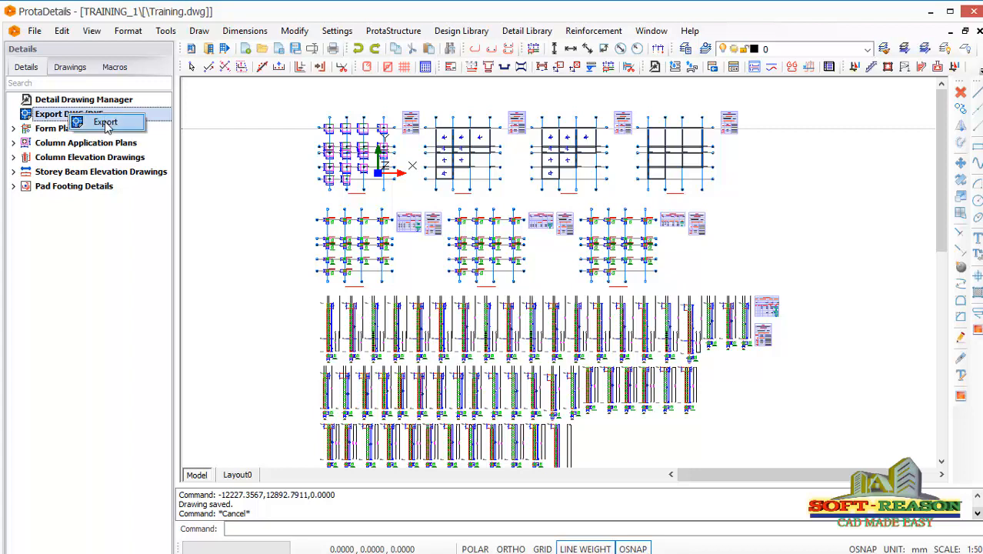
Export Training.dwg as version DWG2007 to the TRAINING_1 ExportedDrawings folder.
{"action": "left_click", "coordinate": [105, 123]}
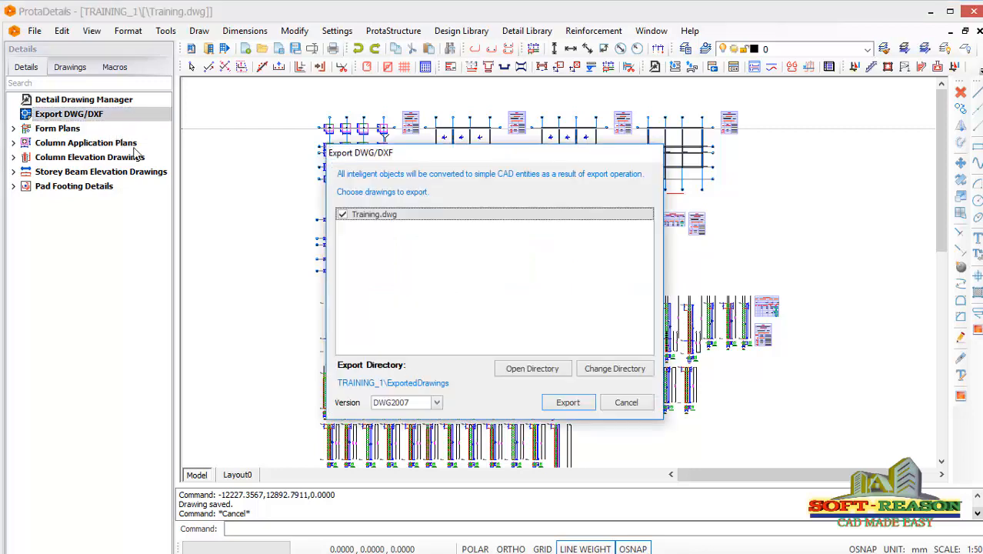
{"action": "mouse_move", "coordinate": [418, 208]}
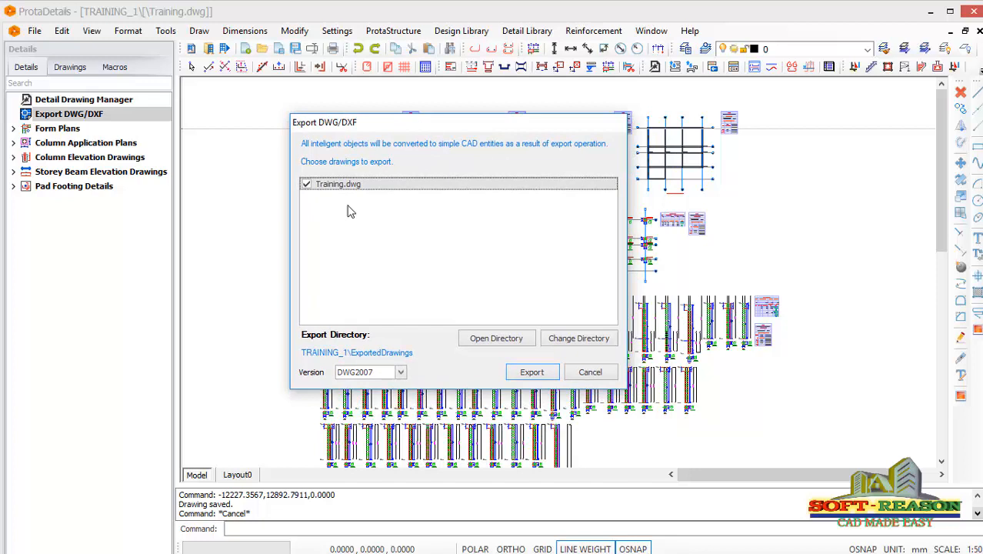
{"action": "mouse_move", "coordinate": [323, 197]}
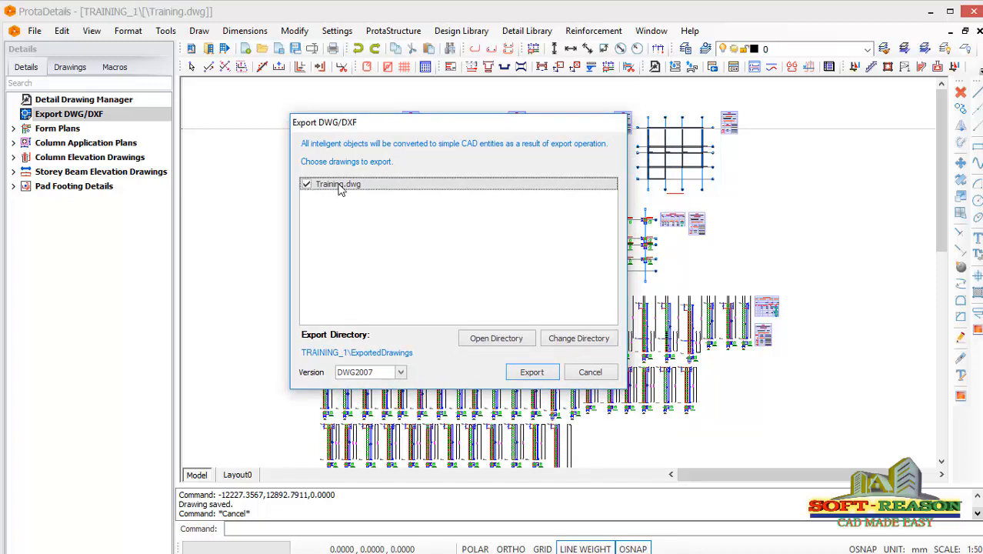
{"action": "mouse_move", "coordinate": [358, 190]}
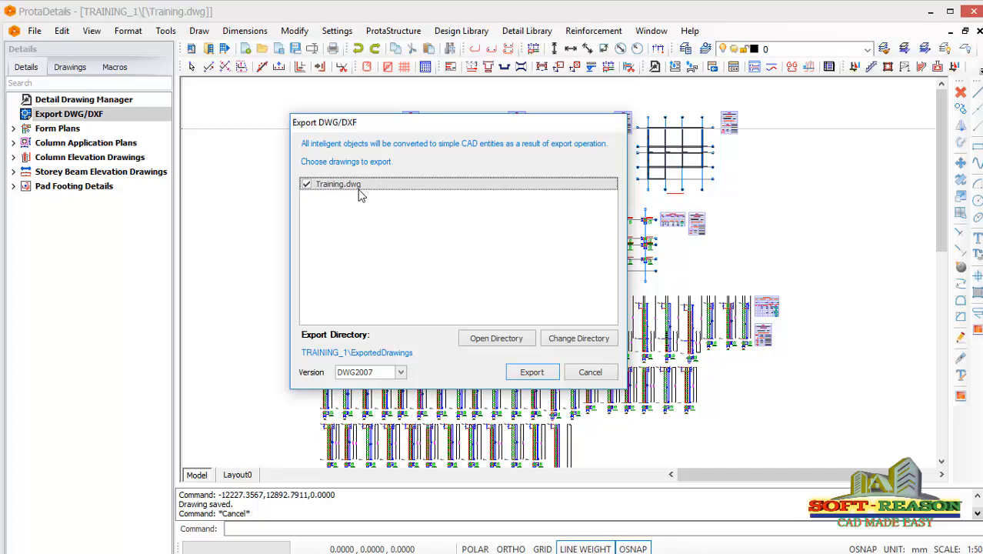
{"action": "mouse_move", "coordinate": [384, 381]}
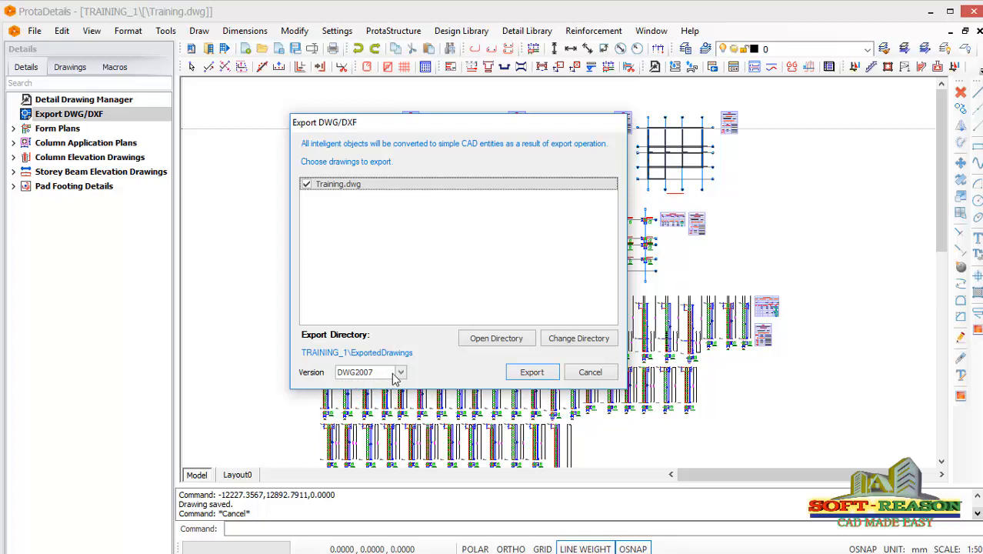
{"action": "left_click", "coordinate": [400, 371]}
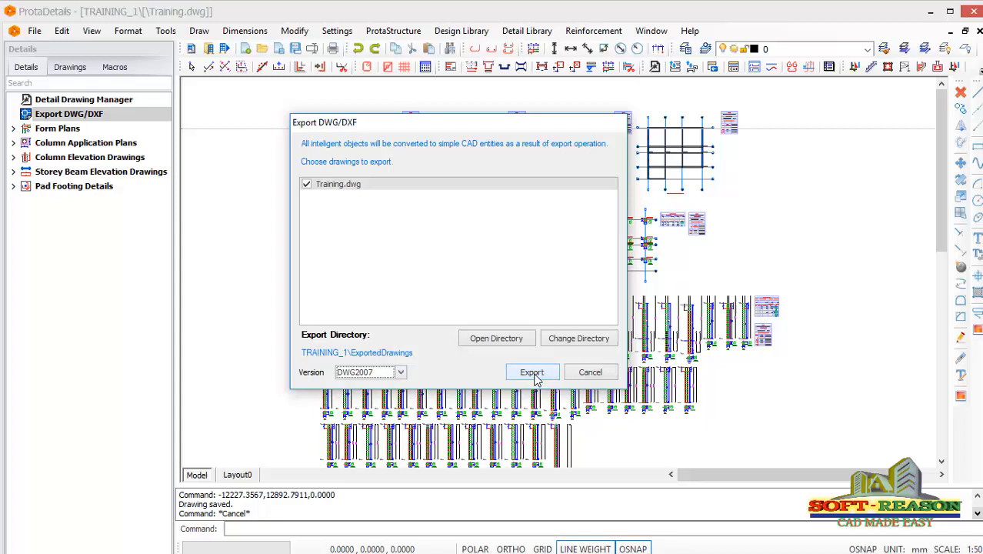
{"action": "mouse_move", "coordinate": [434, 276]}
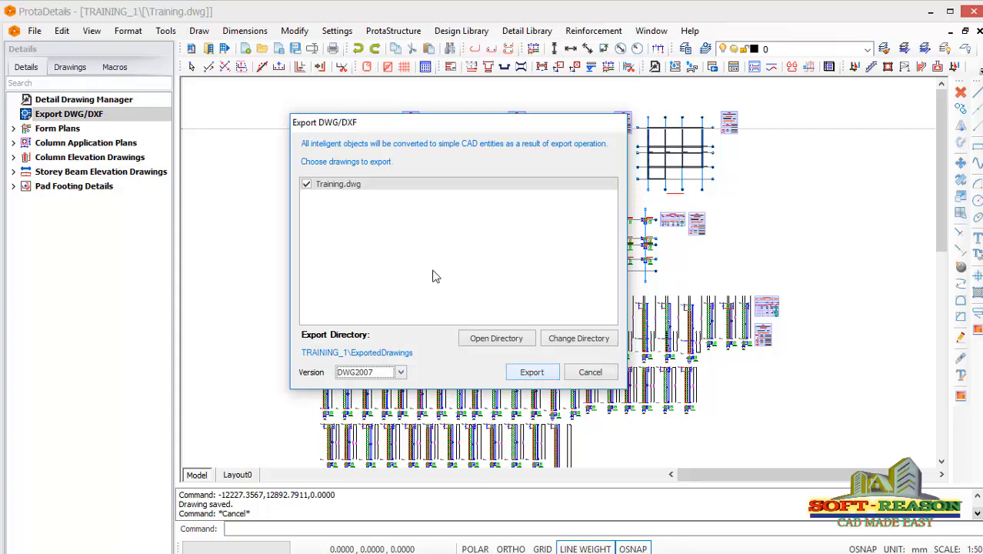
{"action": "mouse_move", "coordinate": [532, 370]}
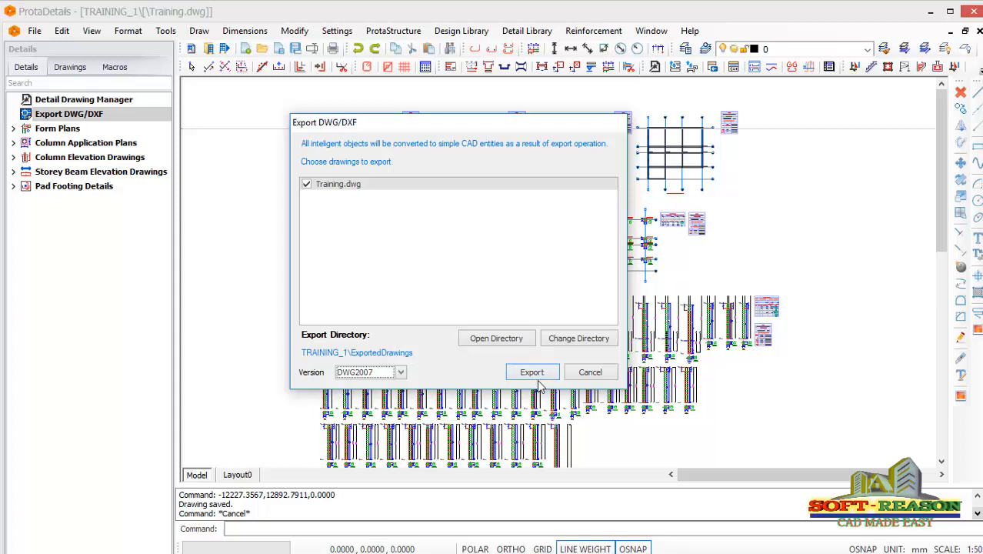
{"action": "left_click", "coordinate": [532, 370]}
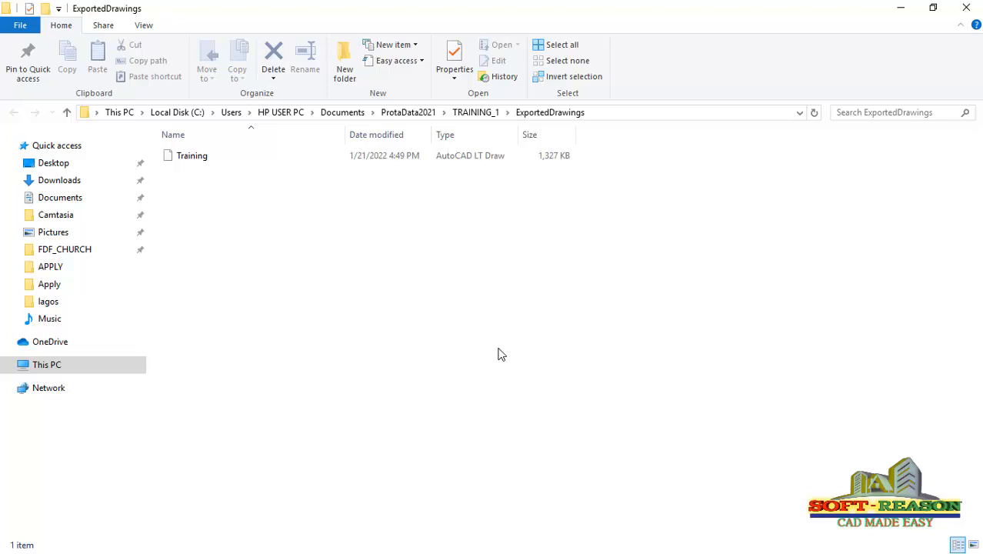
Select the exported Training AutoCAD drawing in the ExportedDrawings folder.
{"action": "left_click", "coordinate": [190, 156]}
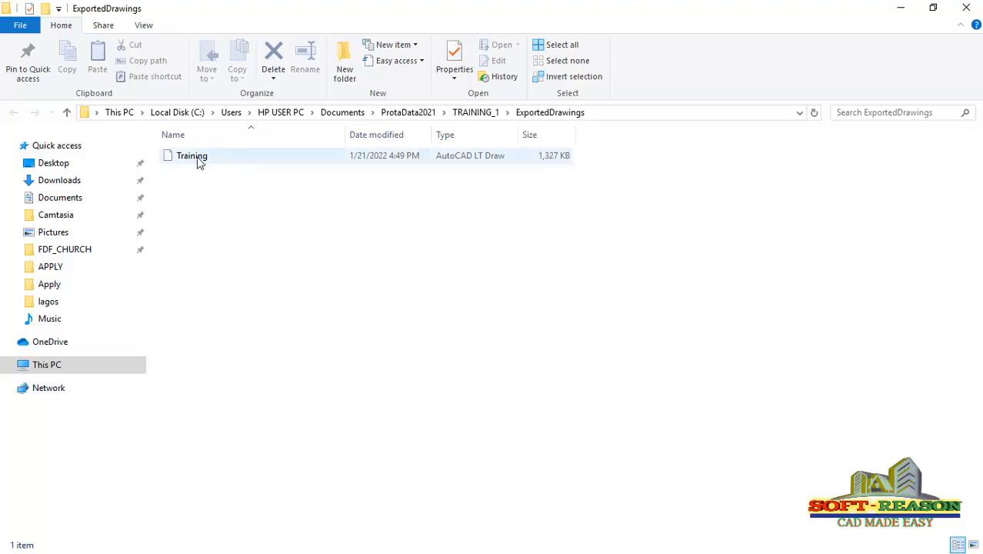
{"action": "mouse_move", "coordinate": [190, 156]}
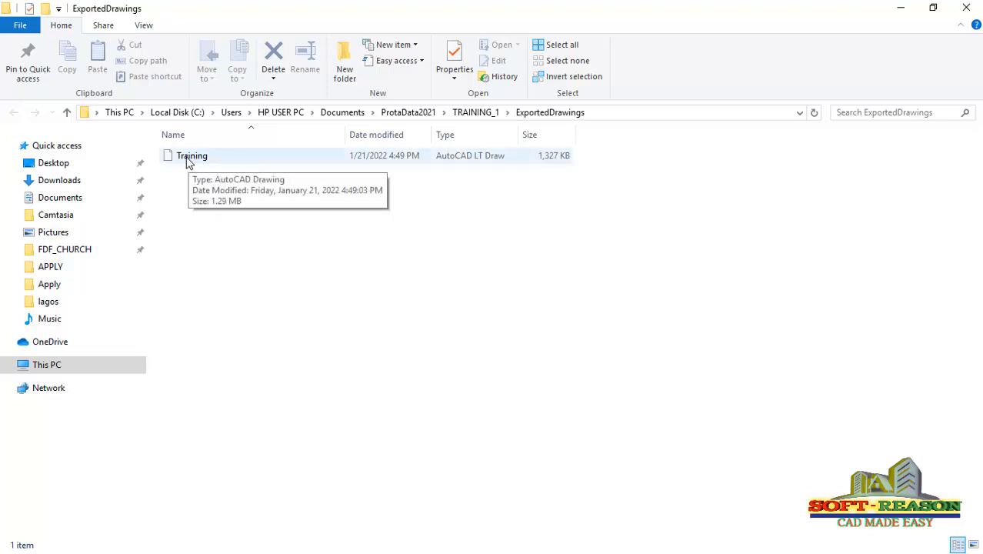
{"action": "left_click", "coordinate": [190, 154]}
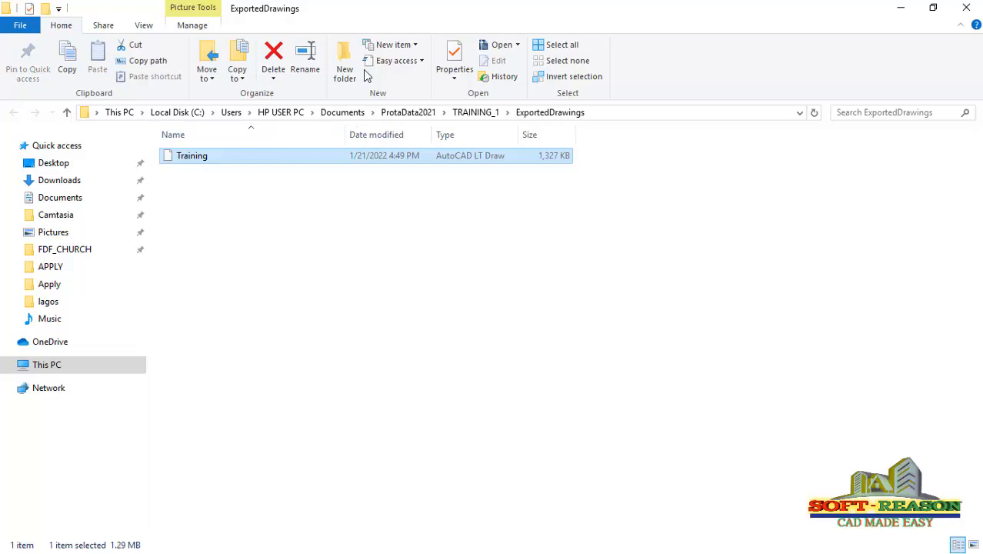
{"action": "mouse_move", "coordinate": [208, 191]}
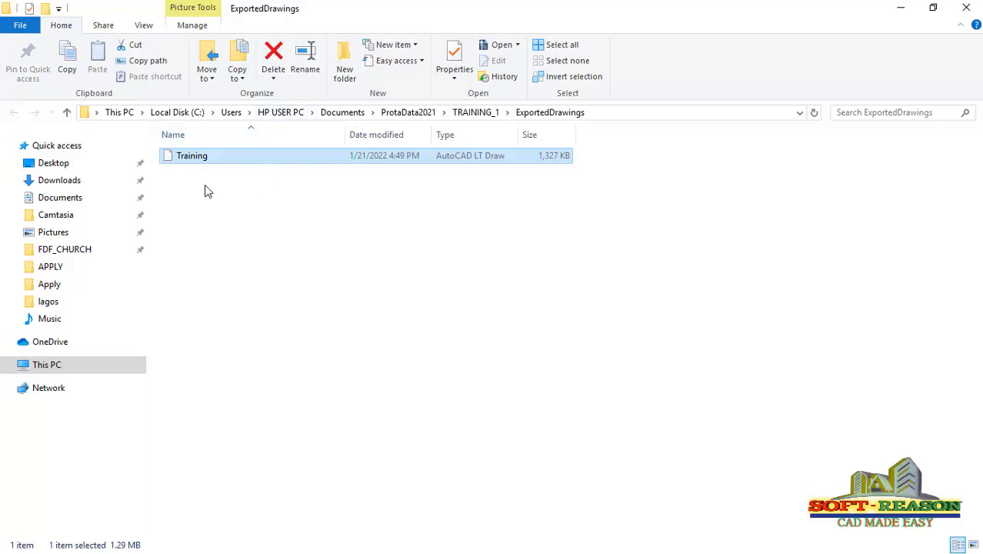
{"action": "mouse_move", "coordinate": [184, 160]}
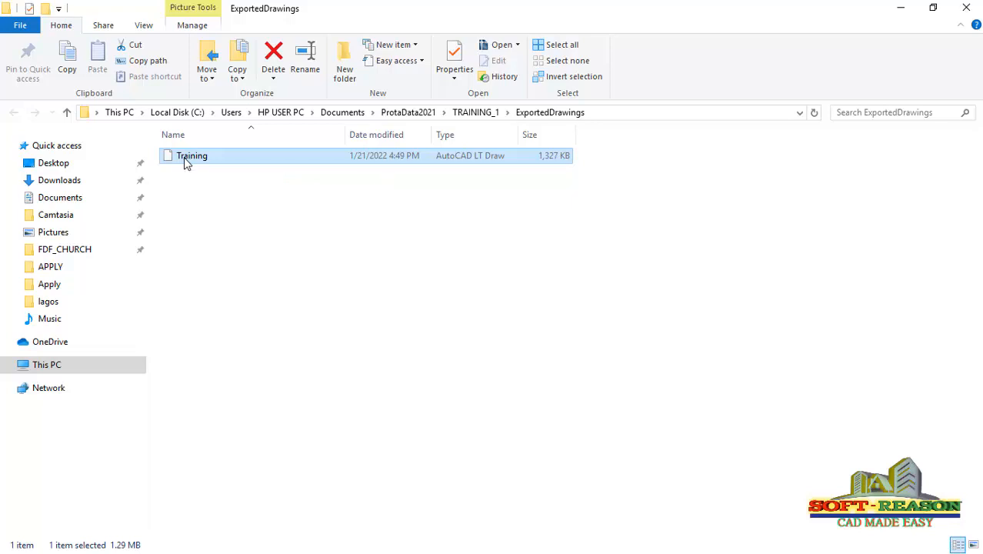
Attempt to open Training from Explorer, dismiss the missing acadlt.exe error, and return to ProtaDetails.
{"action": "double_click", "coordinate": [190, 155]}
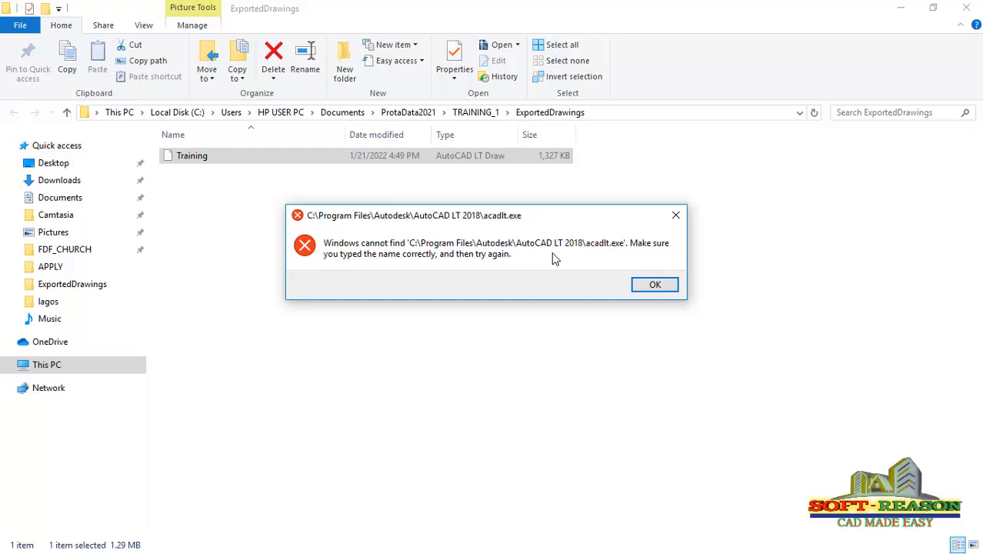
{"action": "mouse_move", "coordinate": [406, 269]}
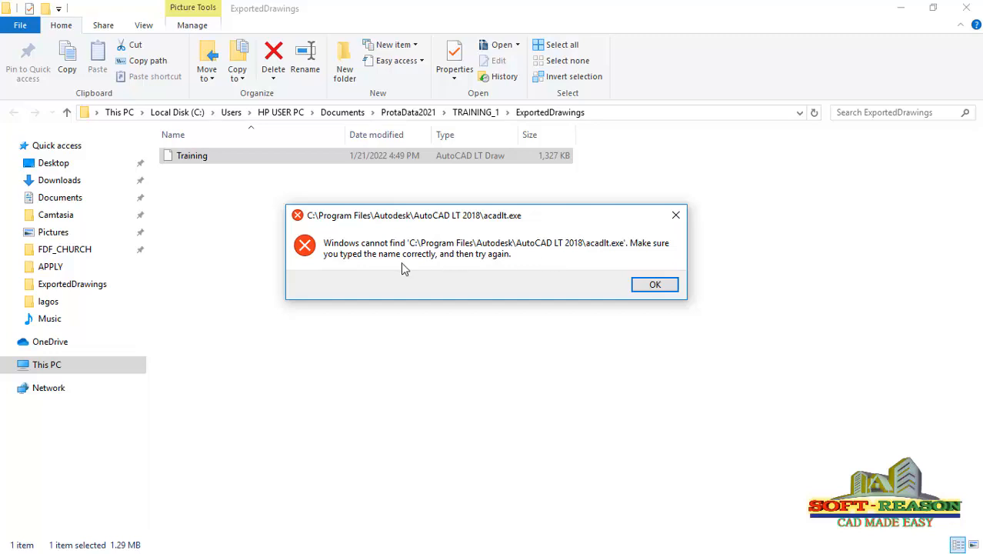
{"action": "mouse_move", "coordinate": [670, 254]}
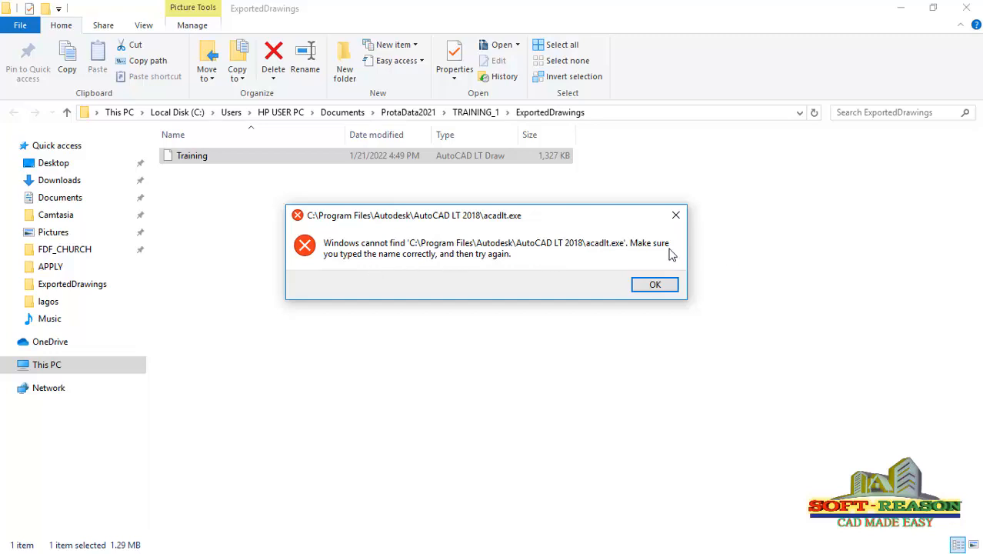
{"action": "mouse_move", "coordinate": [377, 259]}
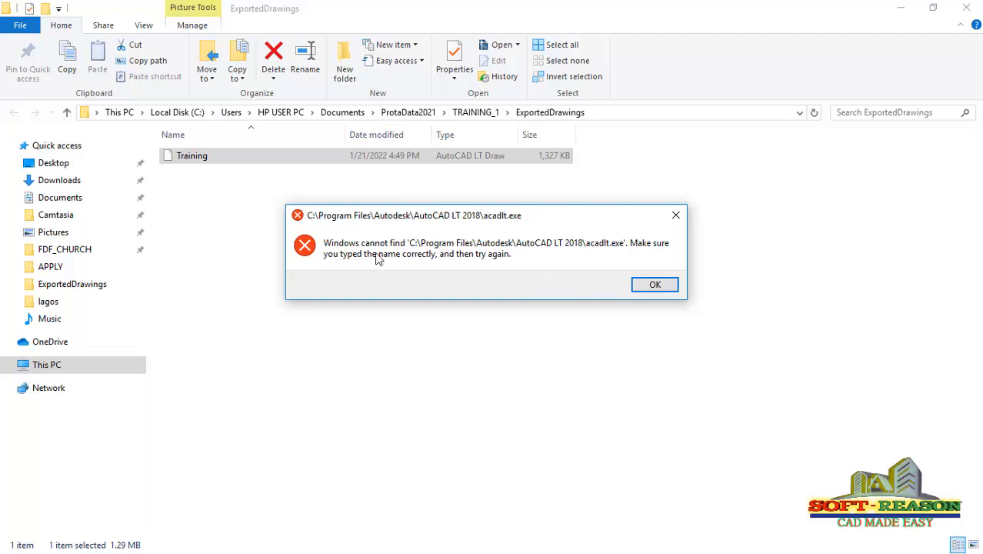
{"action": "mouse_move", "coordinate": [654, 285]}
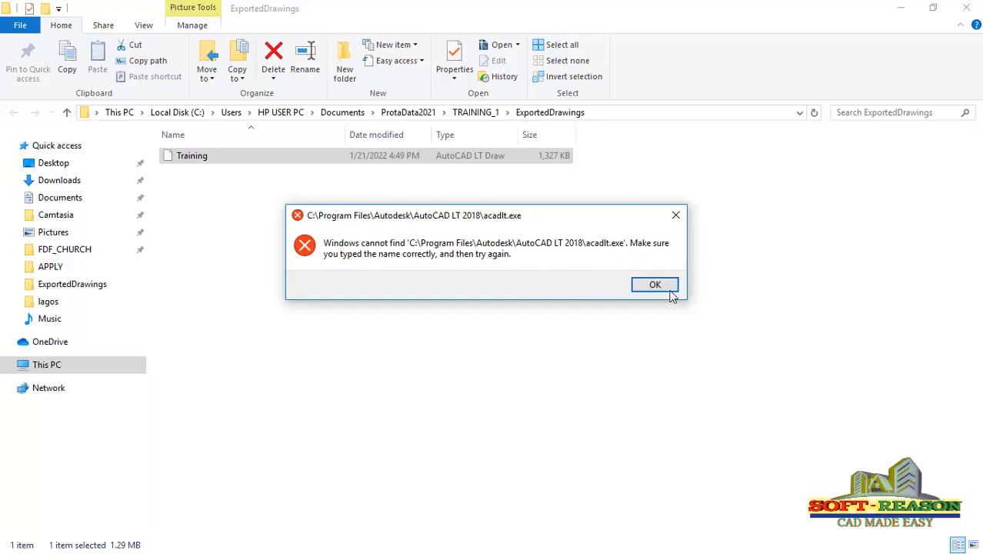
{"action": "left_click", "coordinate": [654, 285]}
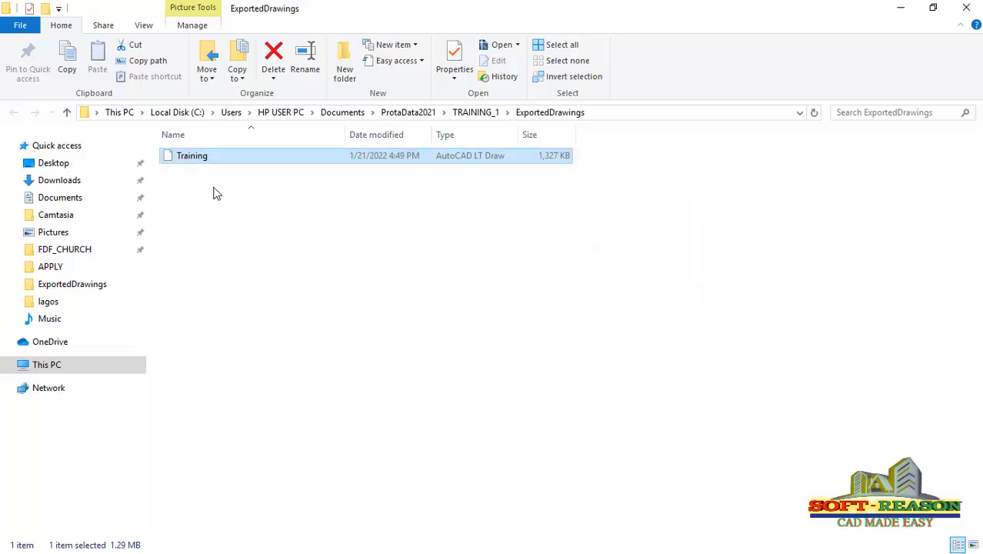
{"action": "mouse_move", "coordinate": [255, 203]}
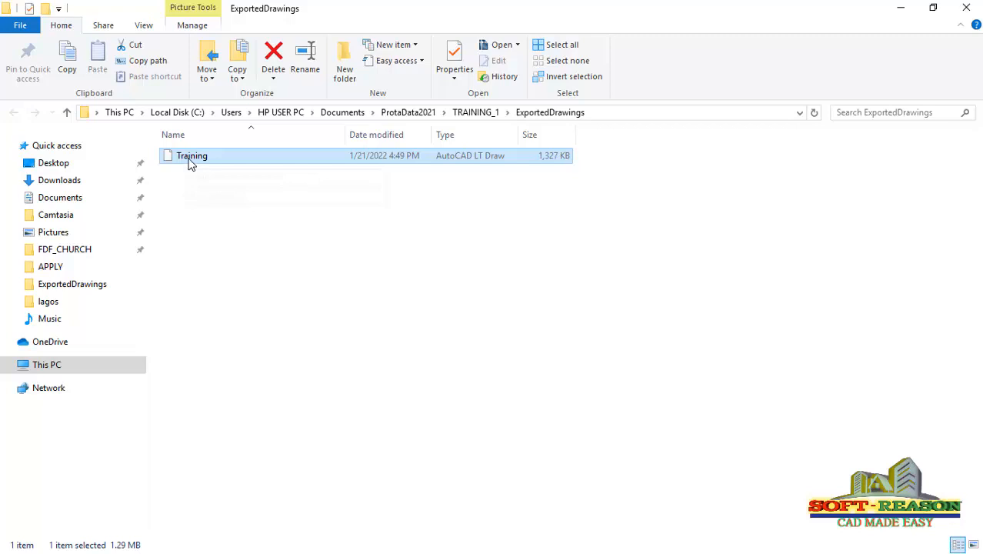
{"action": "right_click", "coordinate": [191, 155]}
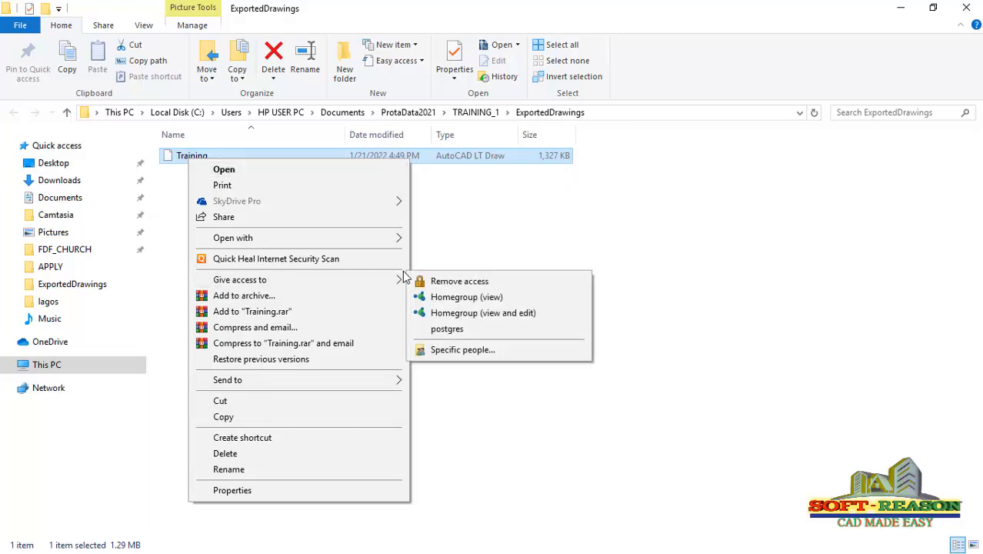
{"action": "left_click", "coordinate": [409, 233]}
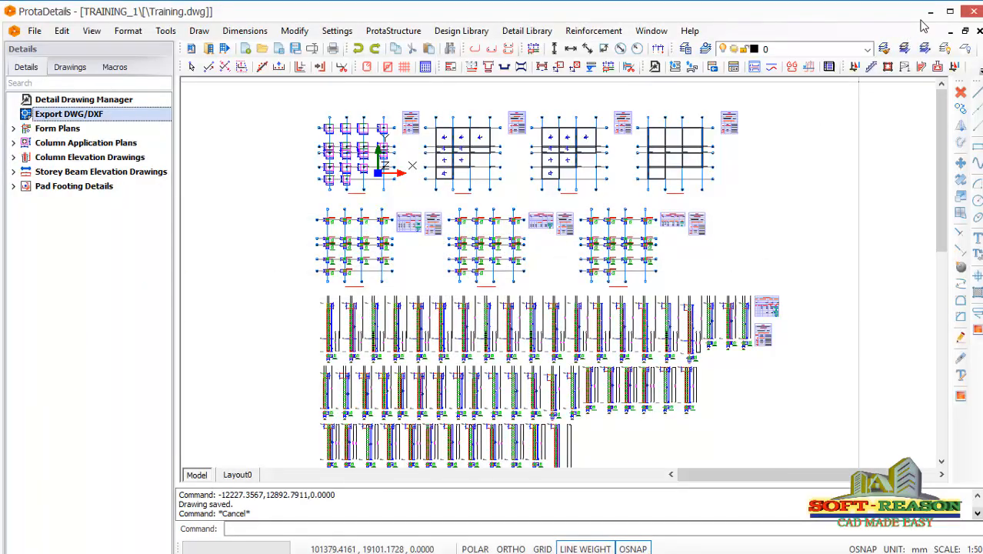
Show the desktop and launch AutoCAD 2018 English from its shortcut.
{"action": "left_click", "coordinate": [947, 12]}
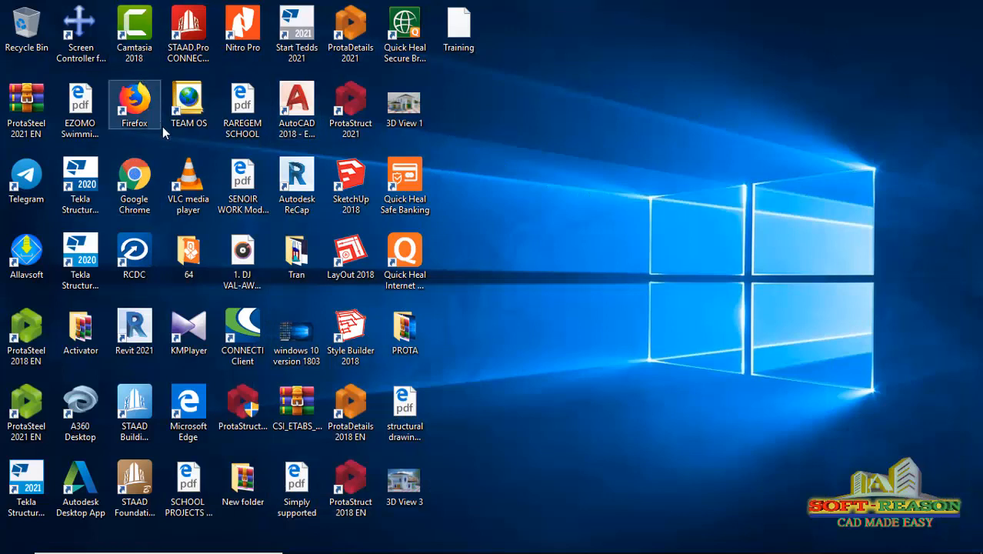
{"action": "left_click", "coordinate": [296, 108]}
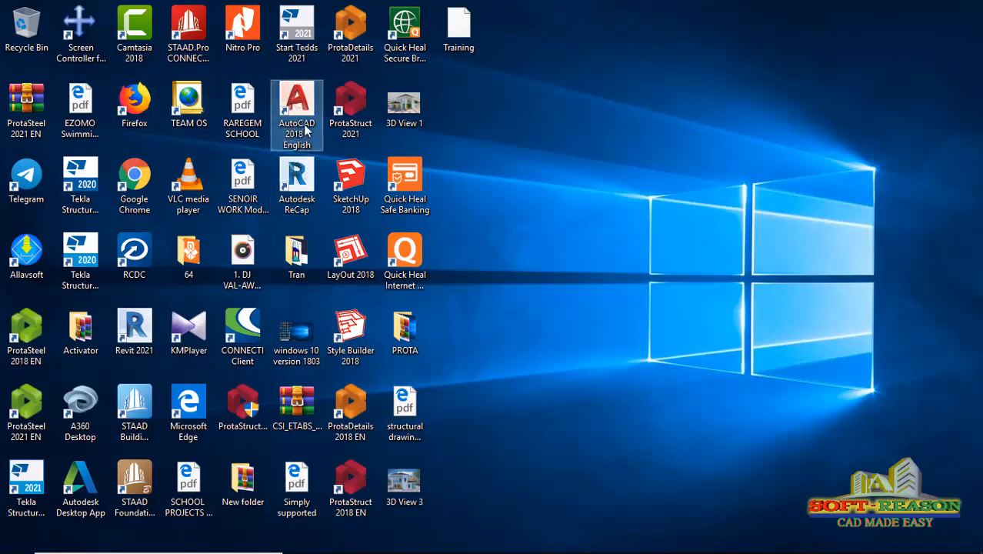
{"action": "mouse_move", "coordinate": [297, 108]}
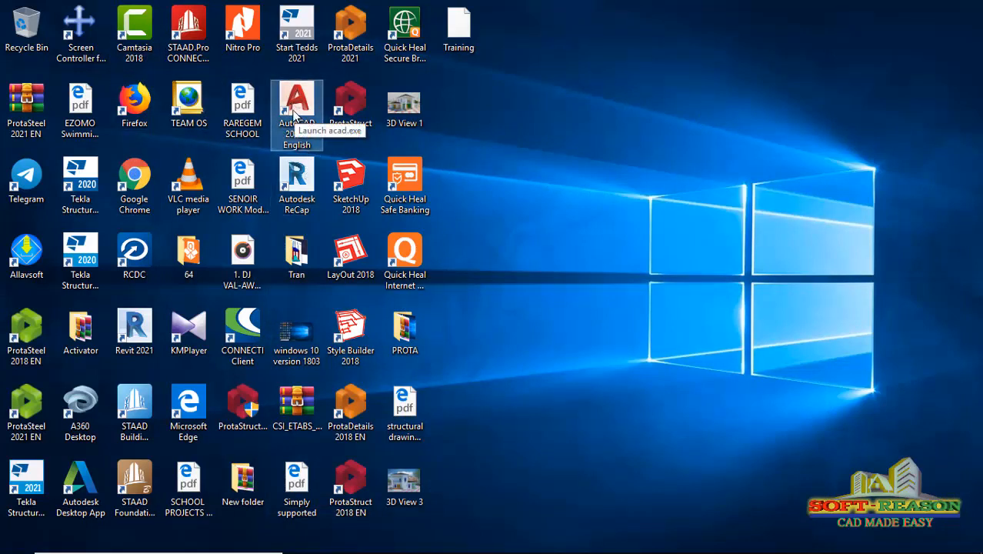
{"action": "mouse_move", "coordinate": [299, 114]}
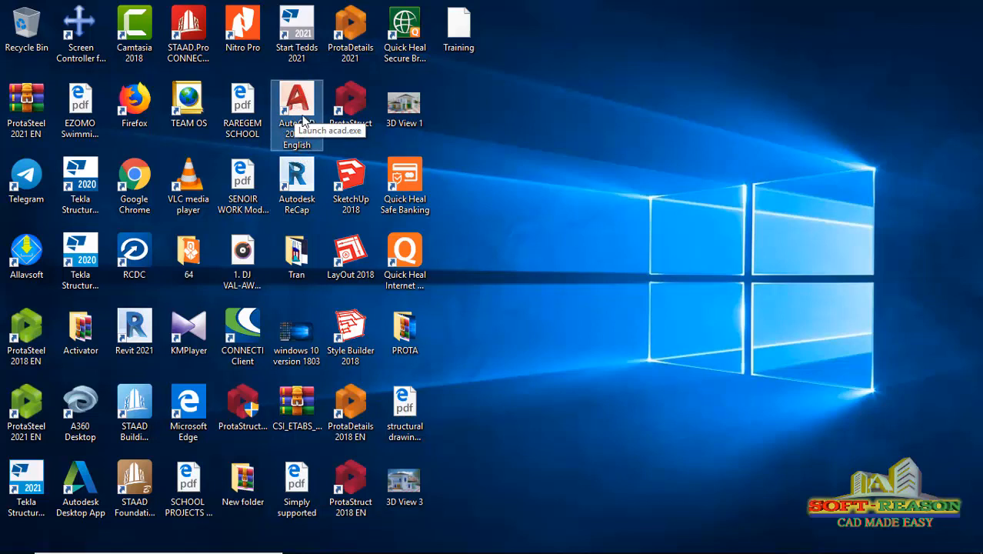
{"action": "mouse_move", "coordinate": [305, 120]}
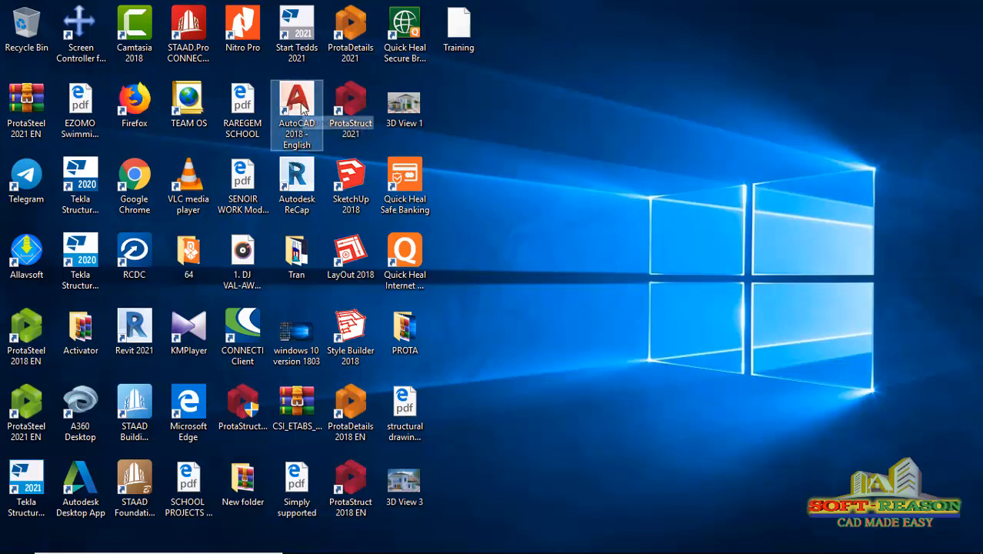
{"action": "mouse_move", "coordinate": [394, 369]}
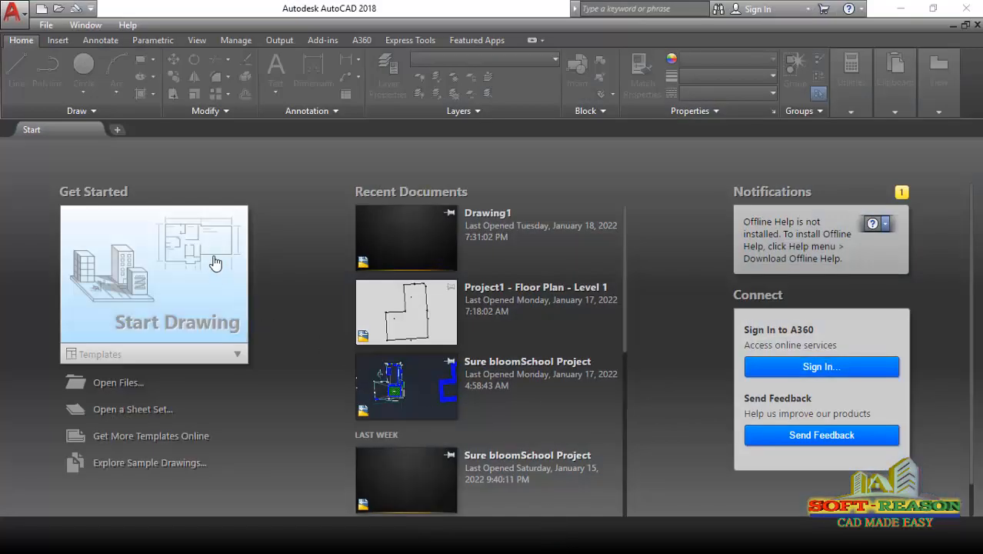
{"action": "mouse_move", "coordinate": [107, 258]}
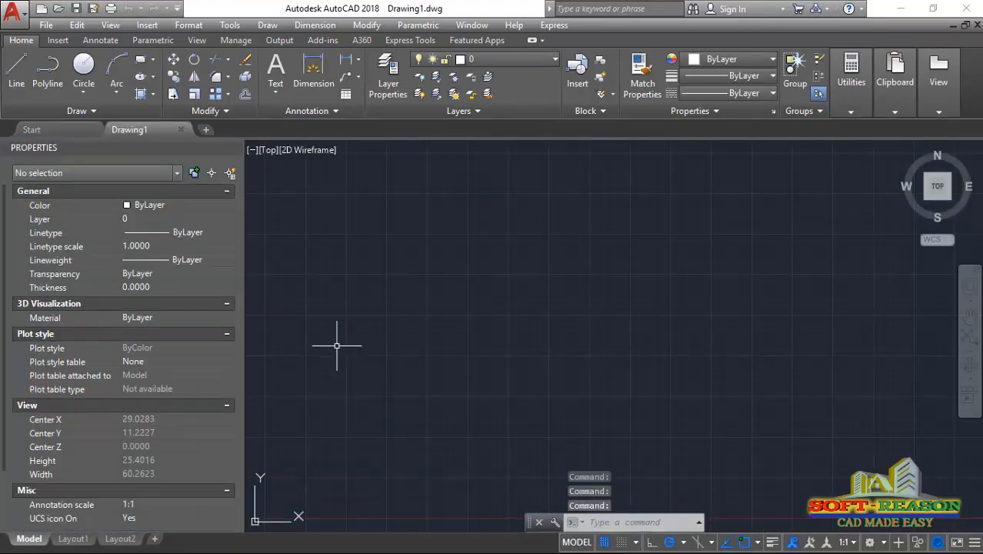
{"action": "mouse_move", "coordinate": [307, 296]}
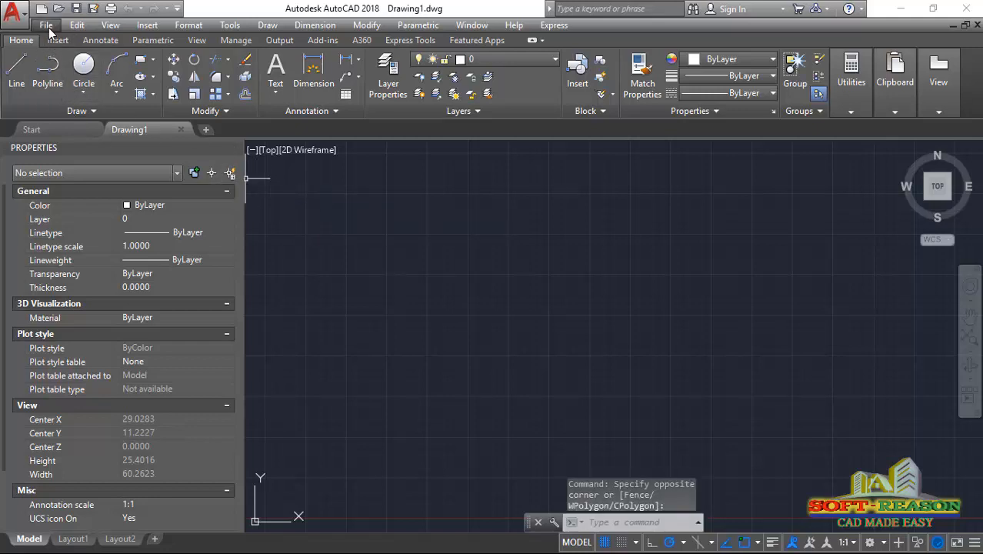
Bring up the File menu in the new blank Drawing1.
{"action": "left_click", "coordinate": [46, 25]}
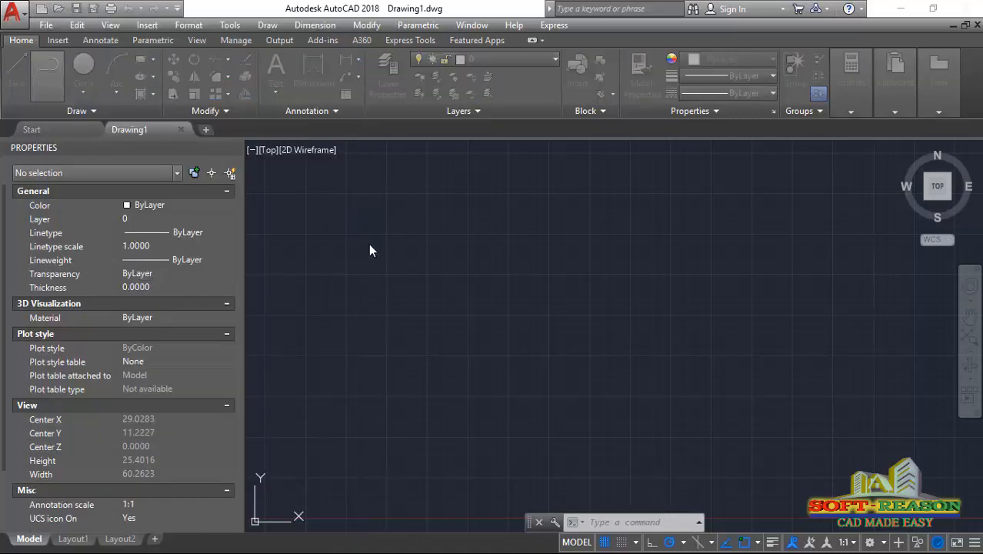
Open Documents > ProtaData2021 > TRAINING_1 > ExportedDrawings > Training.dwg via File > Open.
{"action": "left_click", "coordinate": [75, 9]}
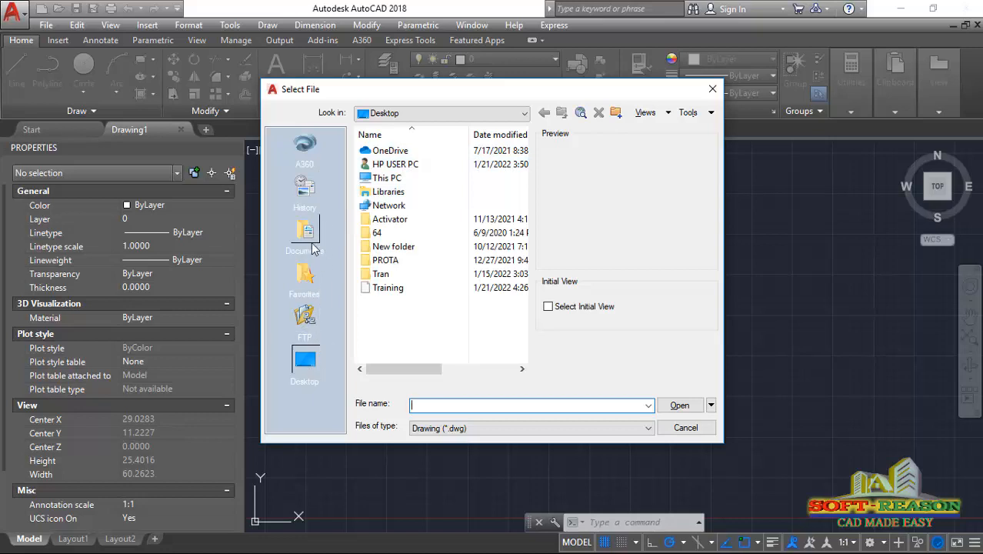
{"action": "left_click", "coordinate": [304, 234]}
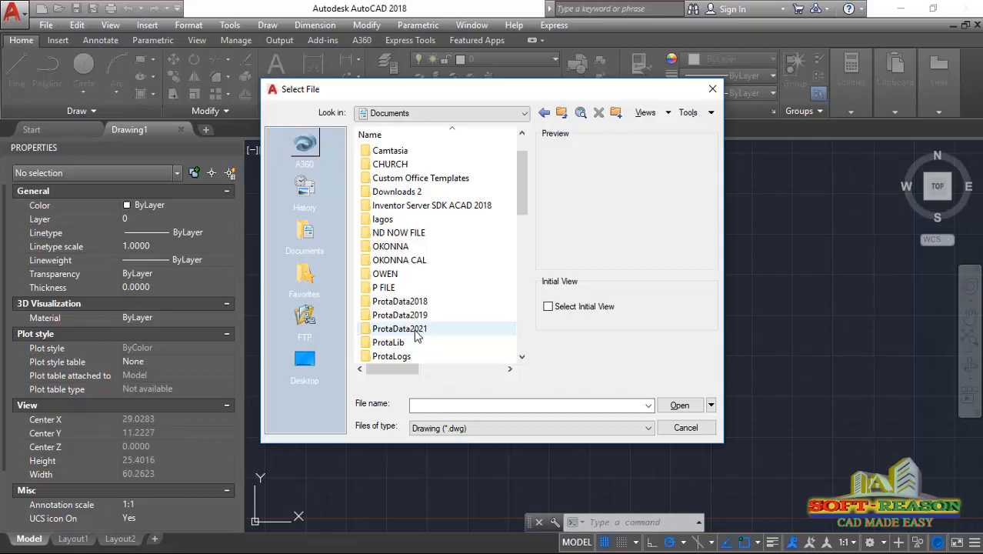
{"action": "mouse_move", "coordinate": [400, 329]}
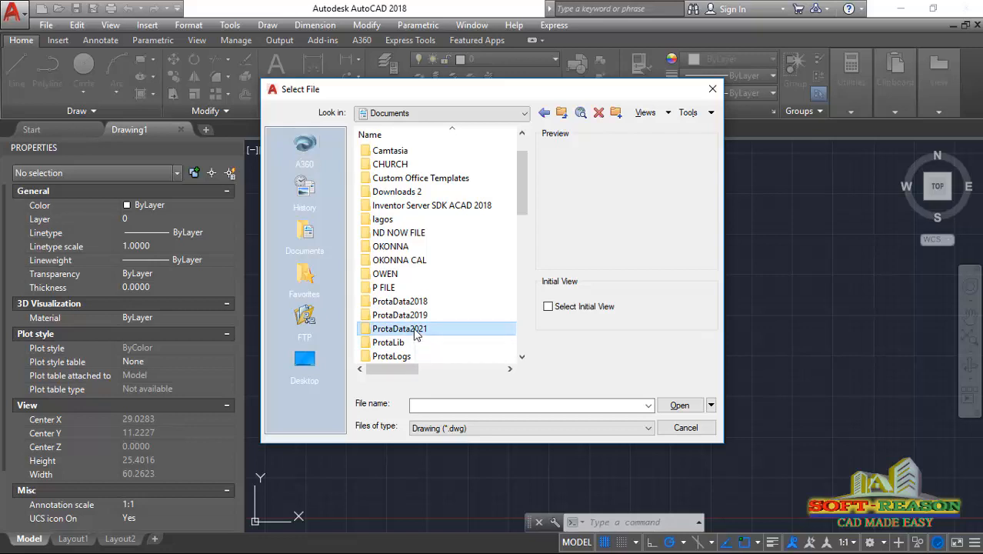
{"action": "mouse_move", "coordinate": [454, 337]}
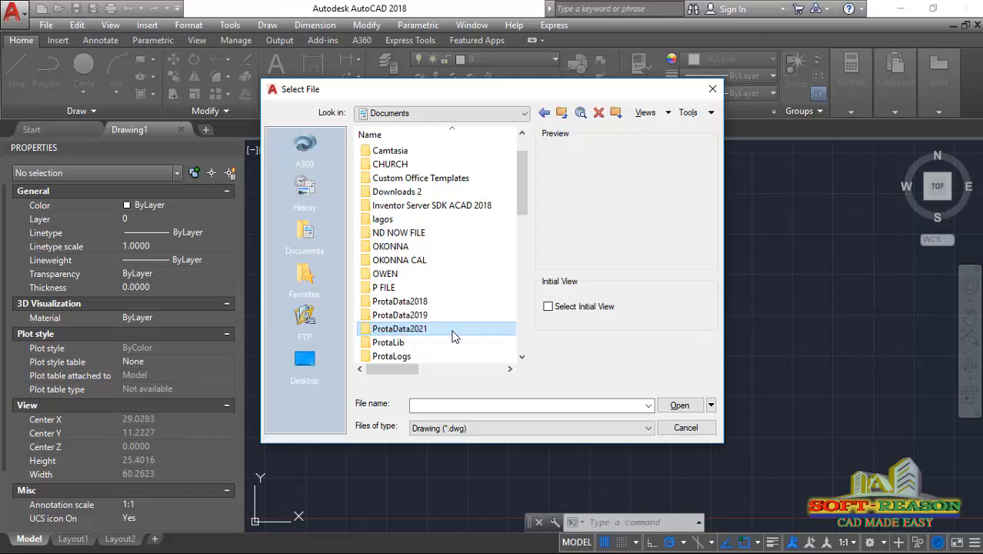
{"action": "left_click", "coordinate": [399, 329]}
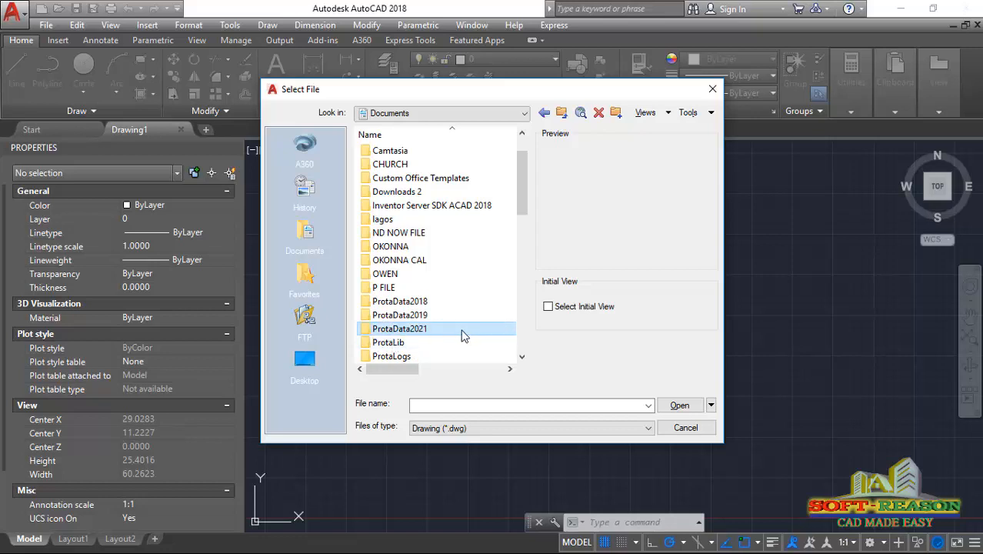
{"action": "double_click", "coordinate": [400, 329]}
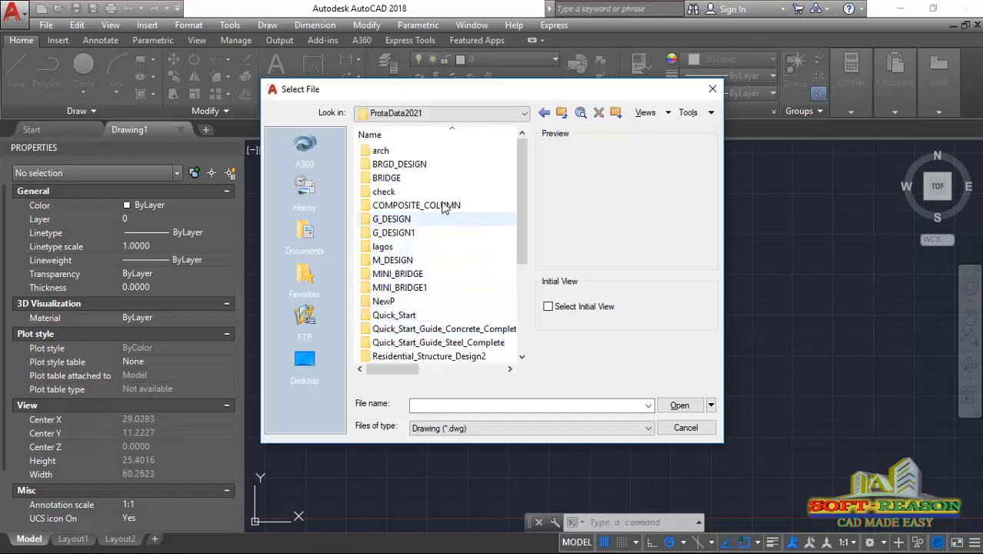
{"action": "scroll", "scroll_direction": "down", "scroll_amount": 3}
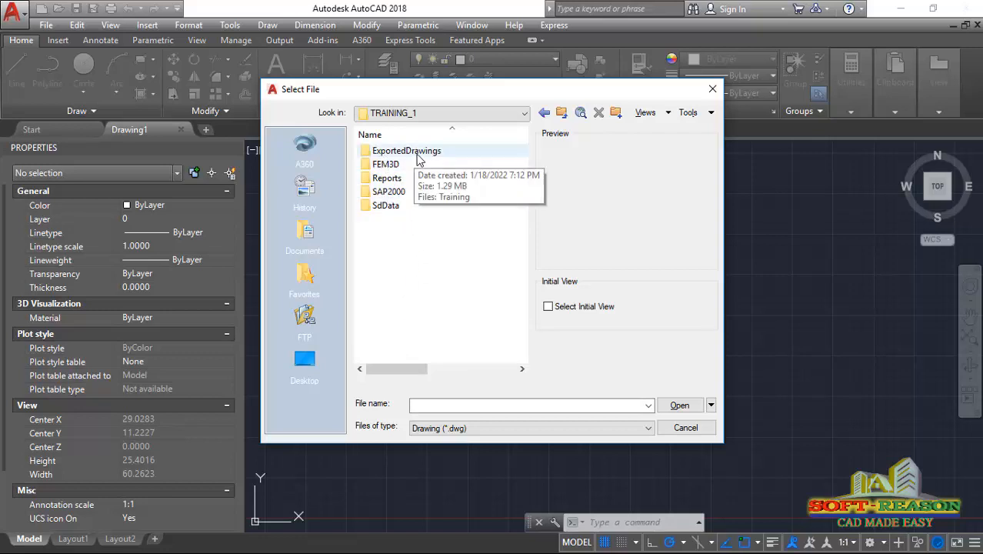
{"action": "double_click", "coordinate": [406, 151]}
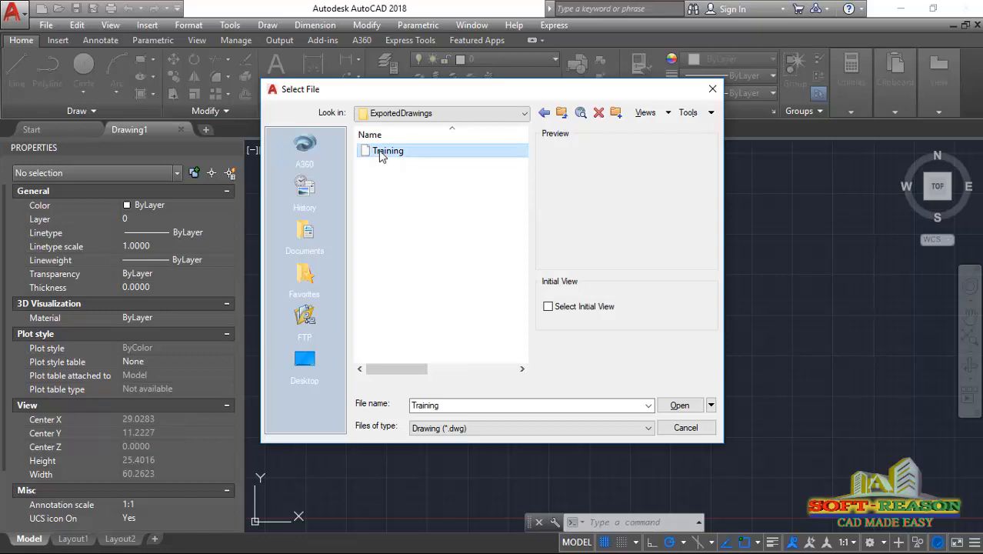
{"action": "mouse_move", "coordinate": [387, 151]}
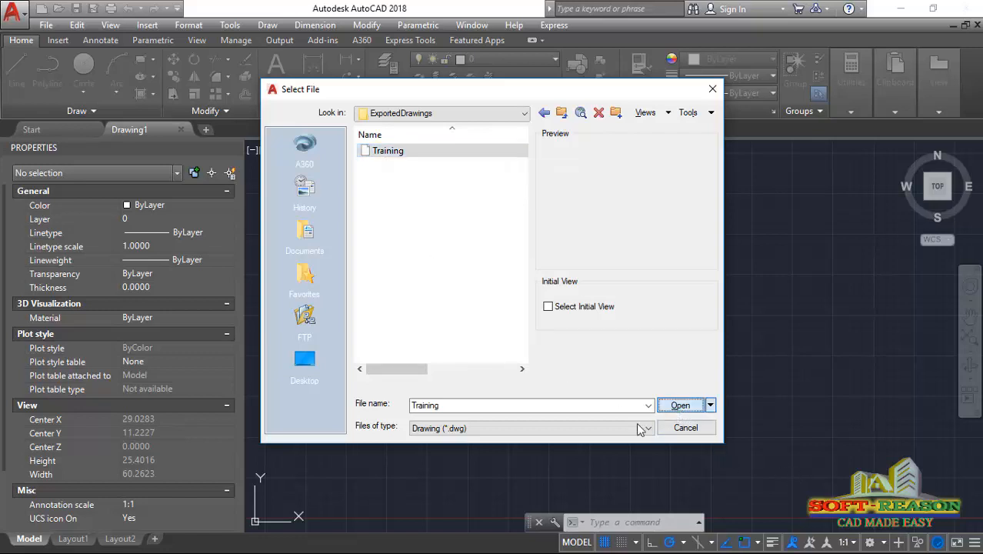
{"action": "left_click", "coordinate": [679, 405]}
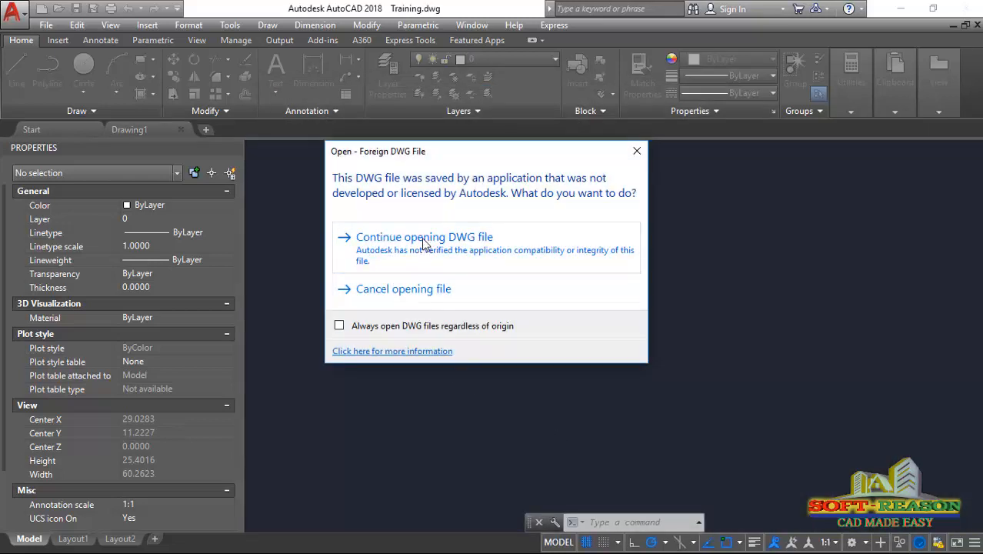
Accept the foreign DWG warning so Training.dwg finishes opening with its structural detail sheets.
{"action": "left_click", "coordinate": [425, 237]}
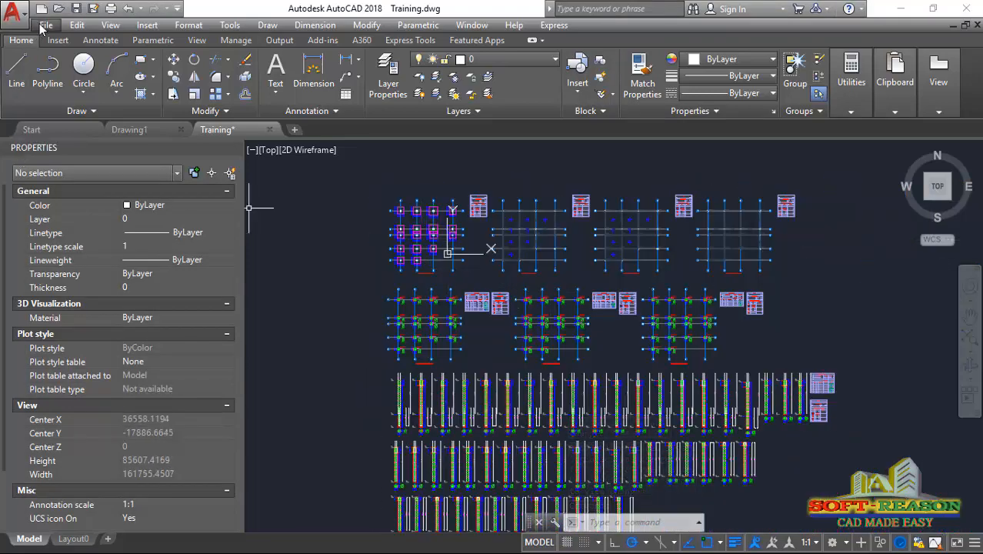
{"action": "mouse_move", "coordinate": [612, 270]}
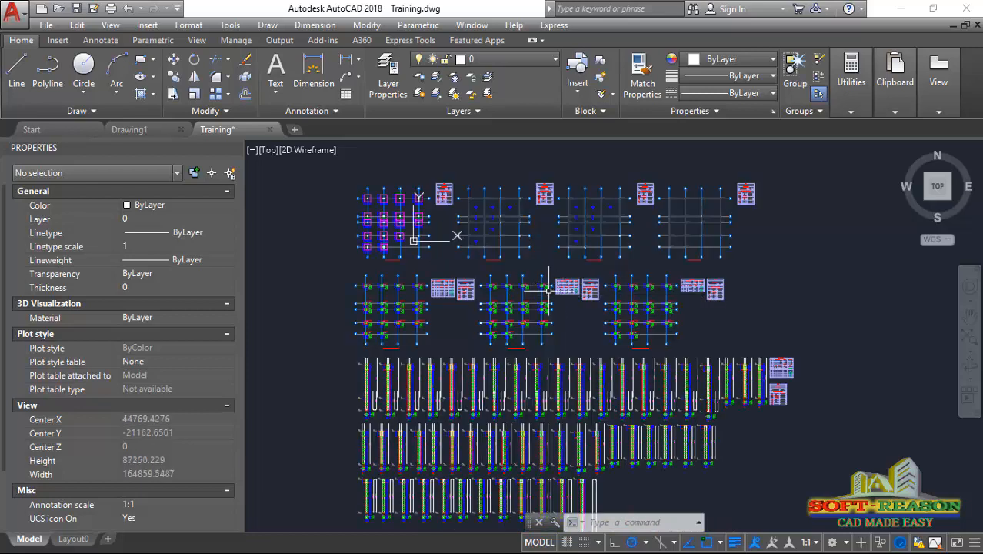
{"action": "mouse_move", "coordinate": [575, 311]}
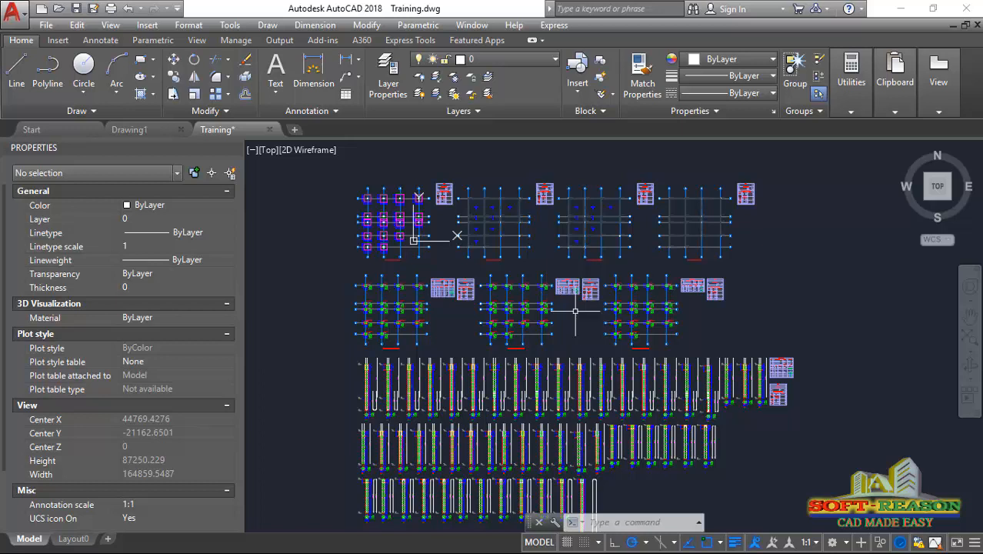
{"action": "mouse_move", "coordinate": [573, 311]}
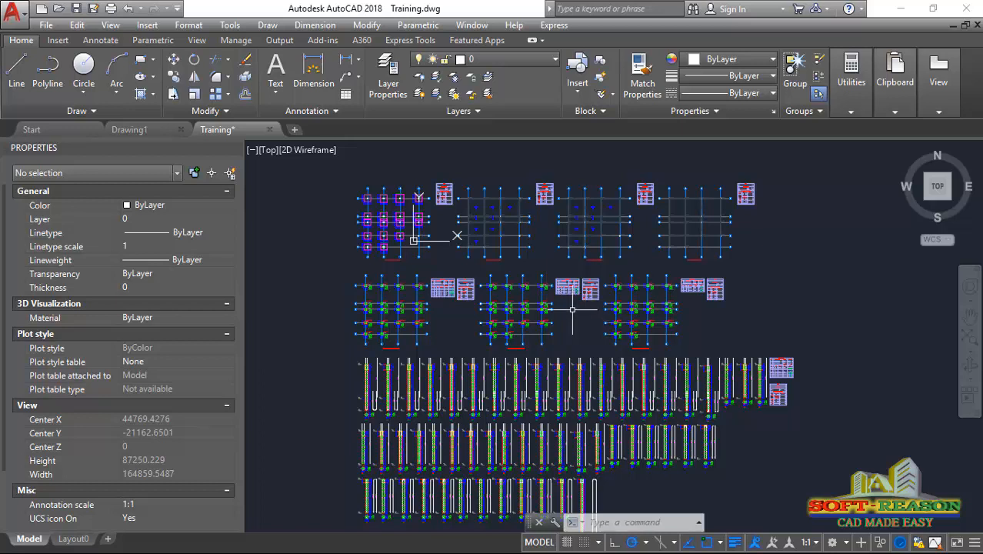